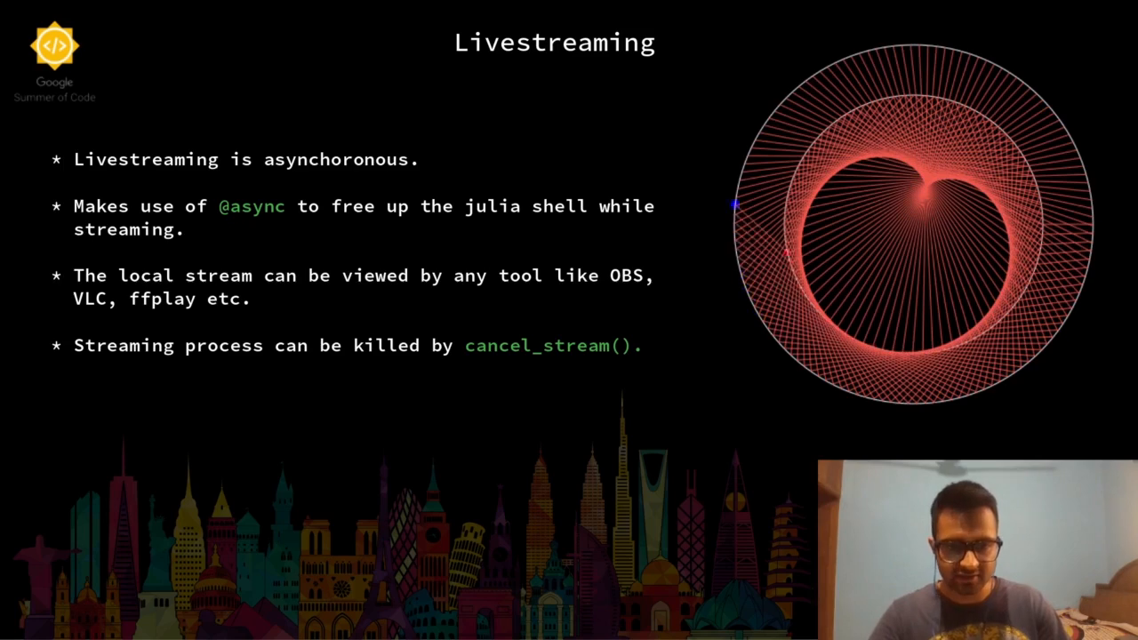
Step: Advance from the Livestreaming slide through Convenience methods to the Morphing introduction
key(Right)
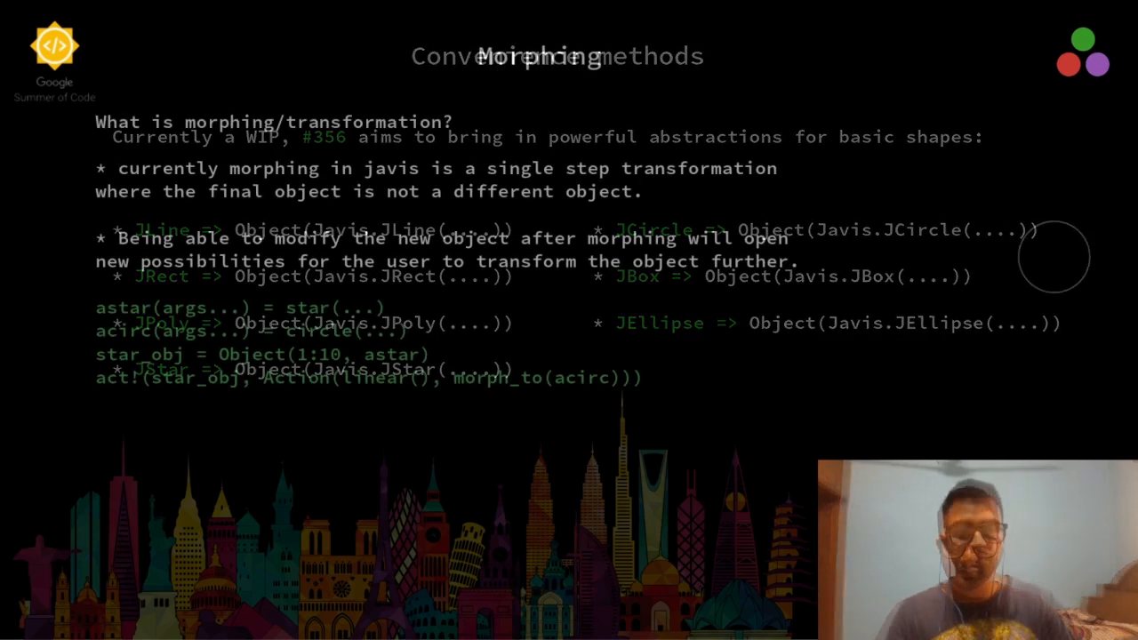
Step: Advance to the Morphing slide listing clockwise, anticlockwise and replacement-transform morph functions
key(Right)
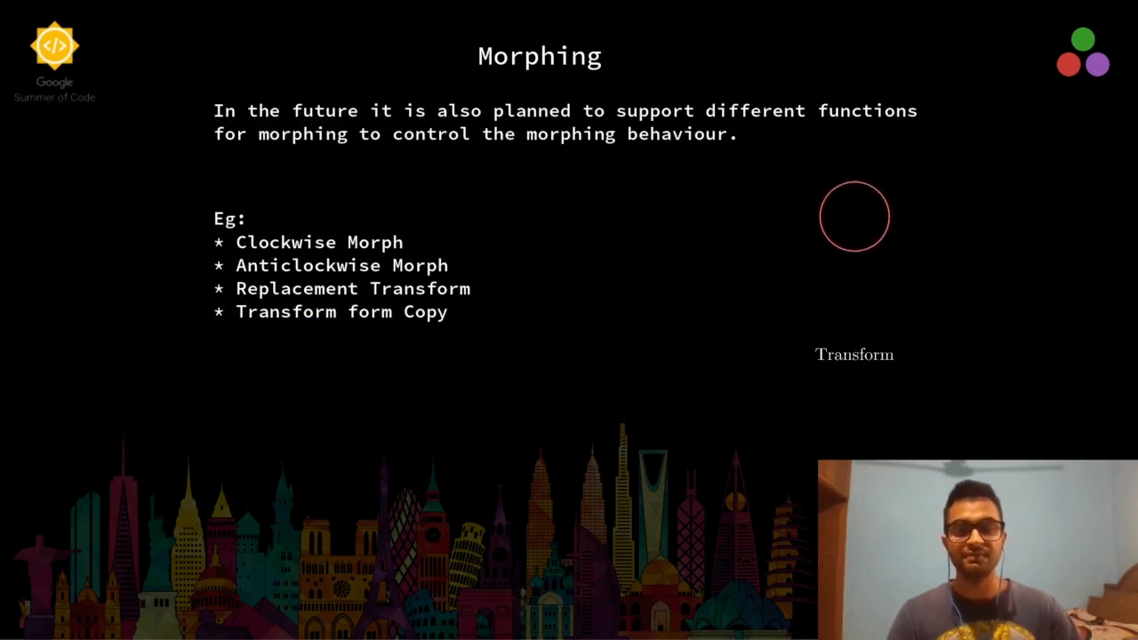